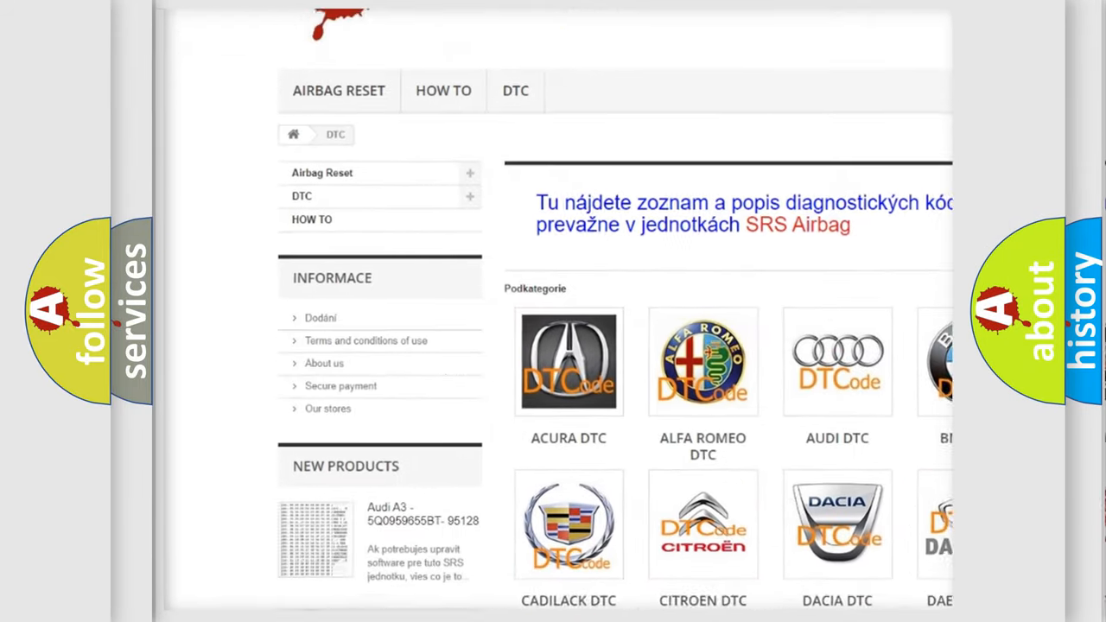
scroll("down", 3)
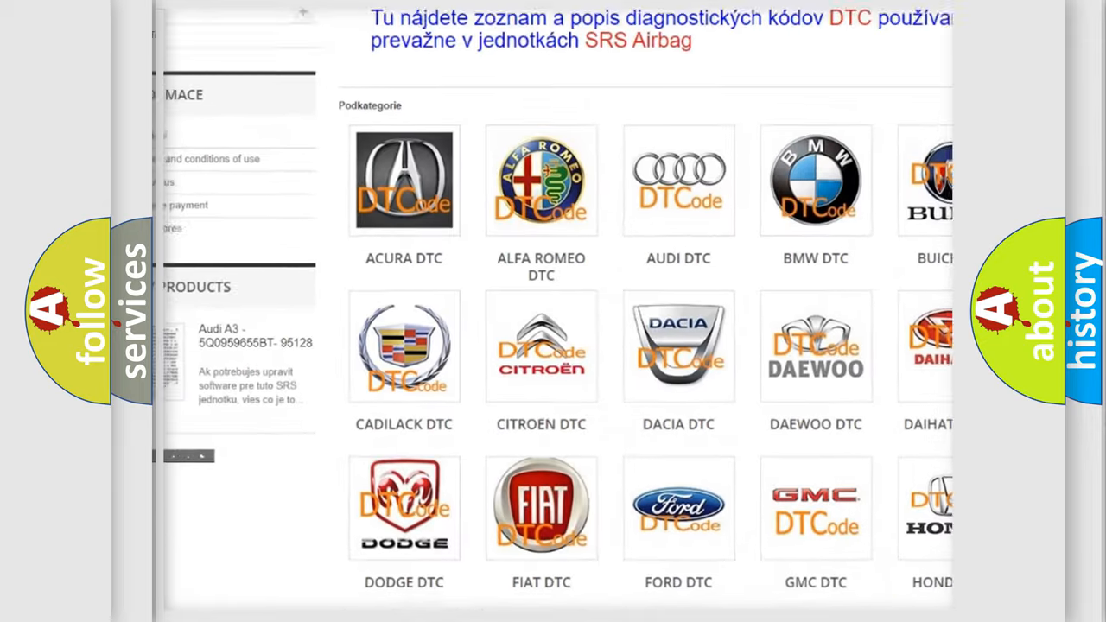
scroll("down", 3)
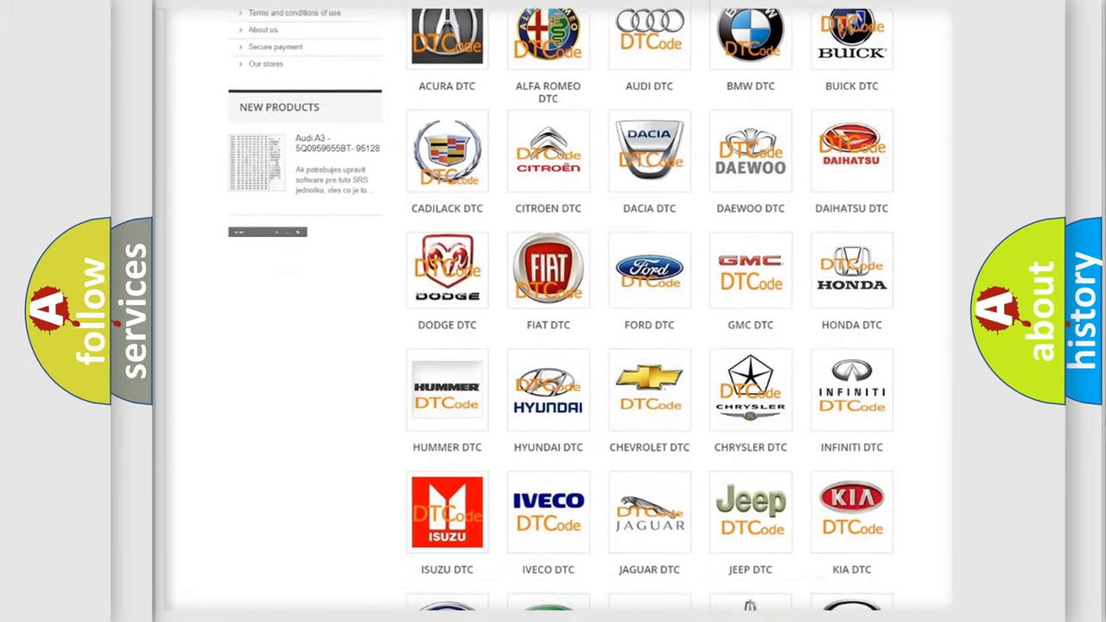
scroll("down", 3)
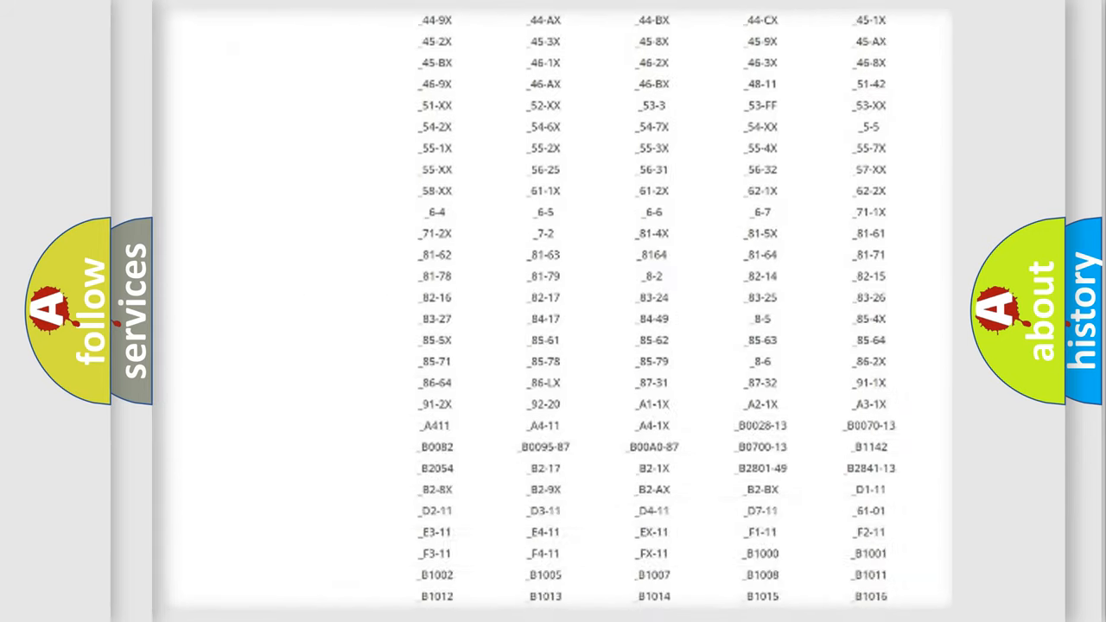
scroll("down", 3)
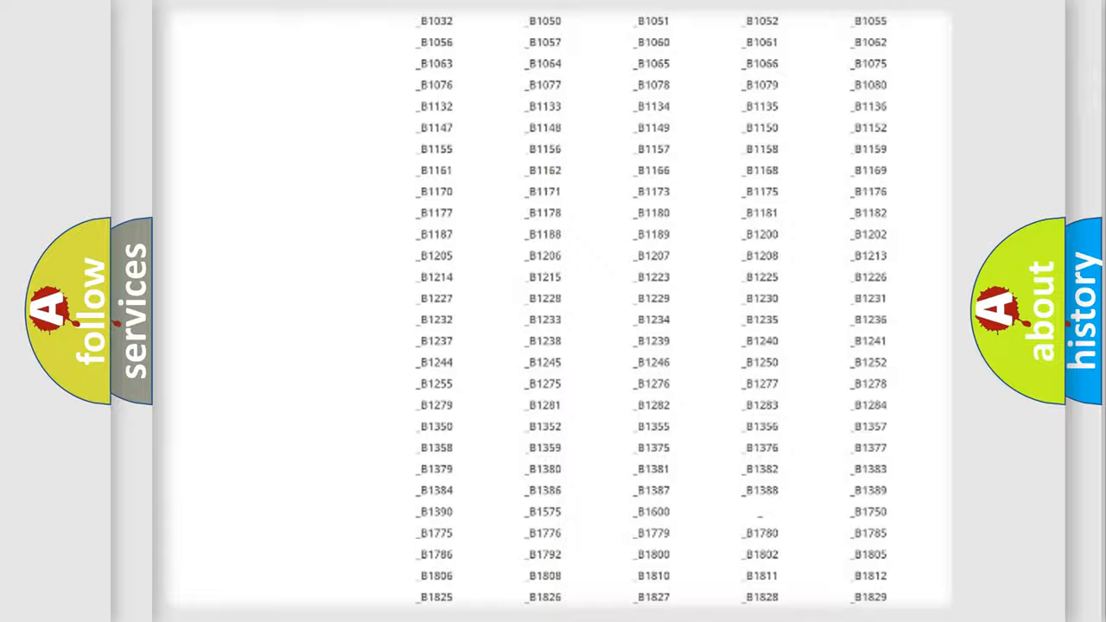